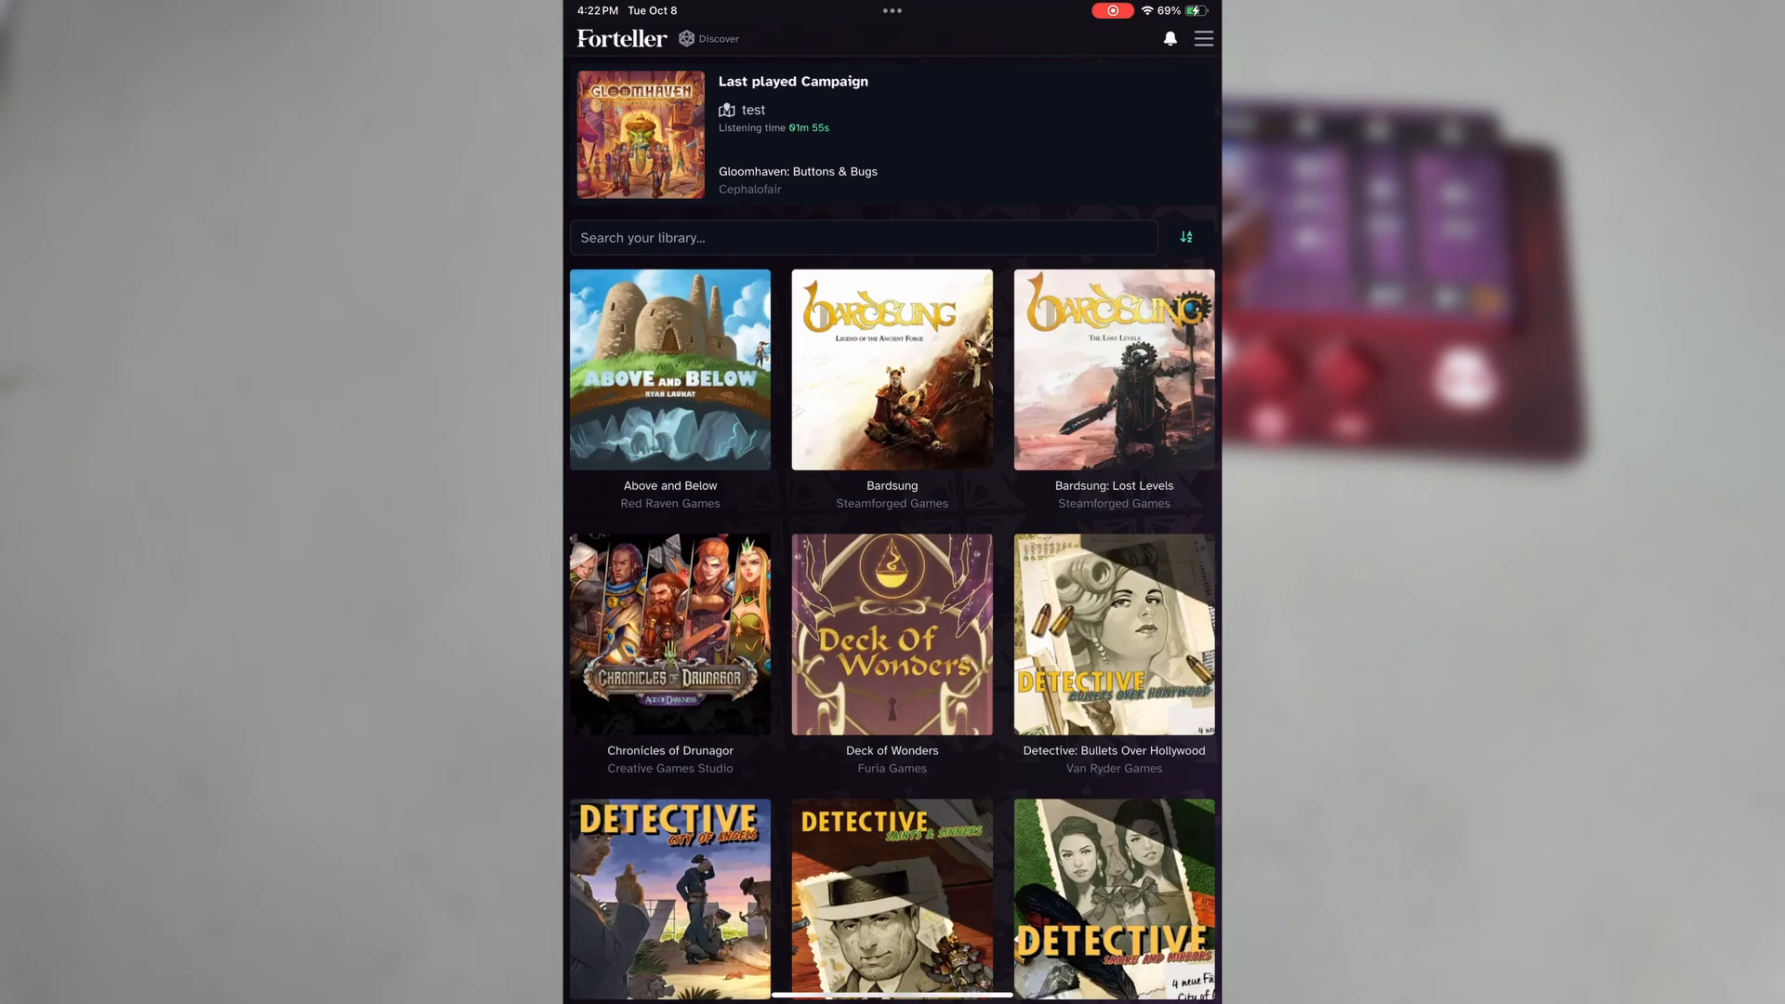
- Force a refresh of the game library from the account settings
click(1203, 38)
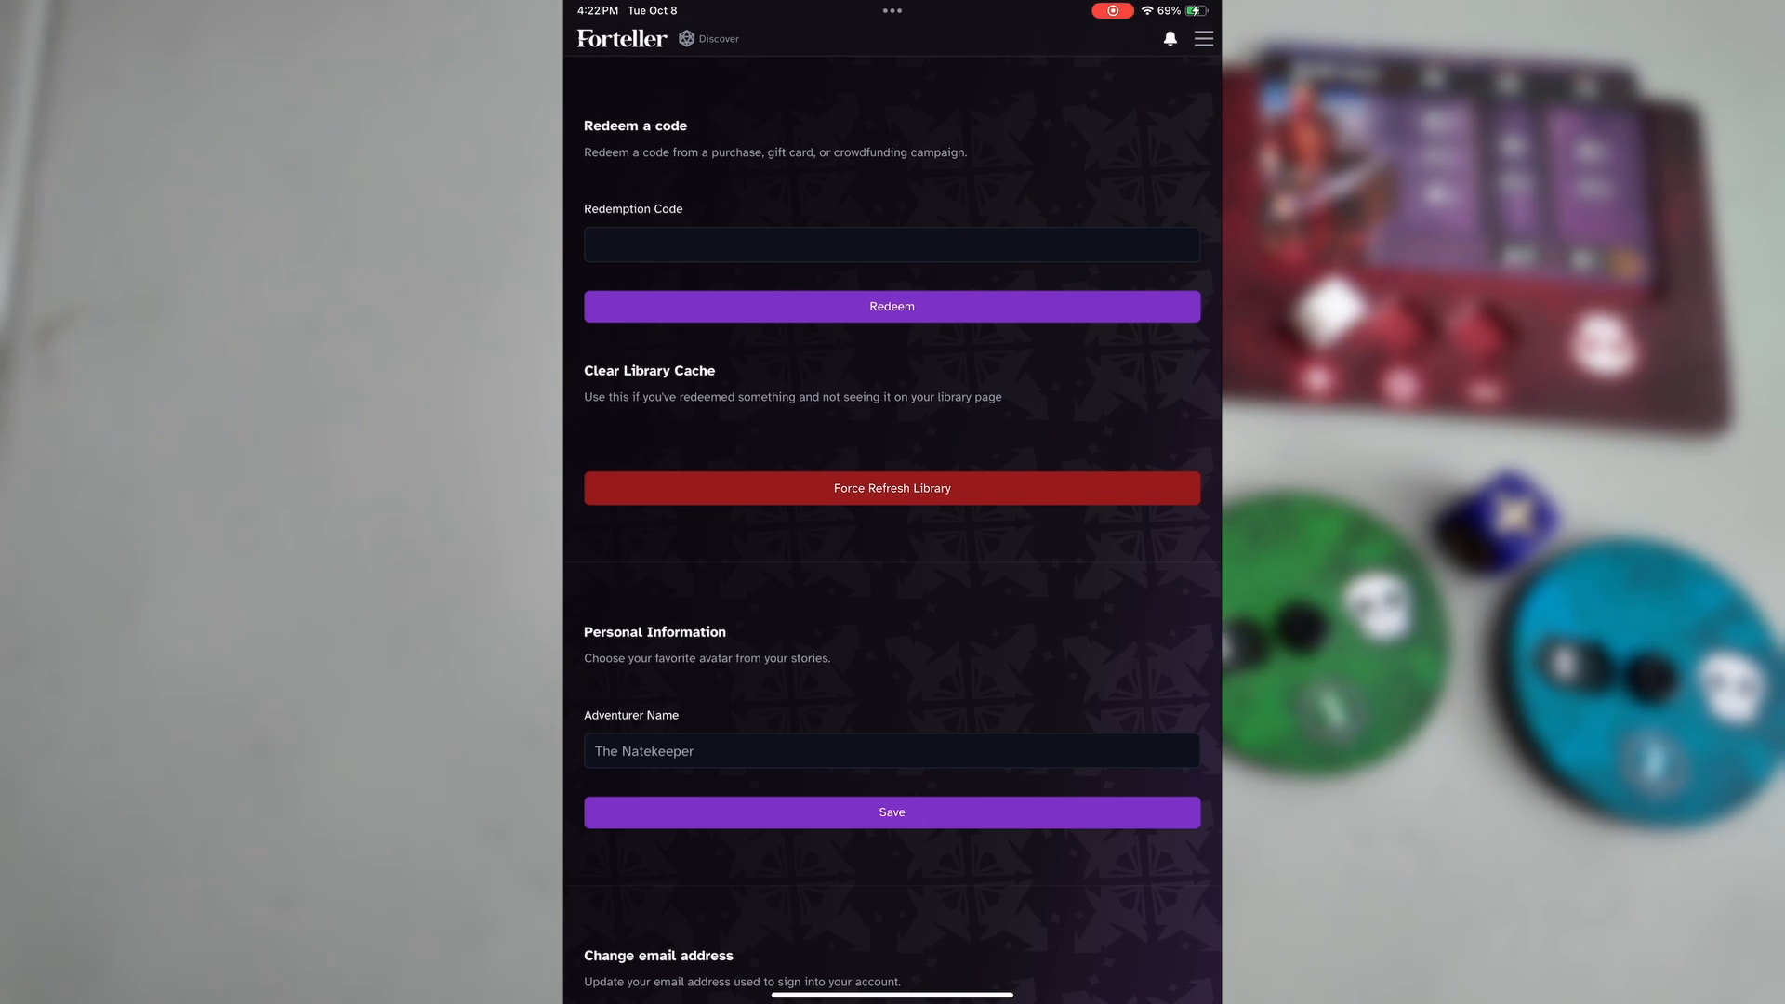
click(891, 487)
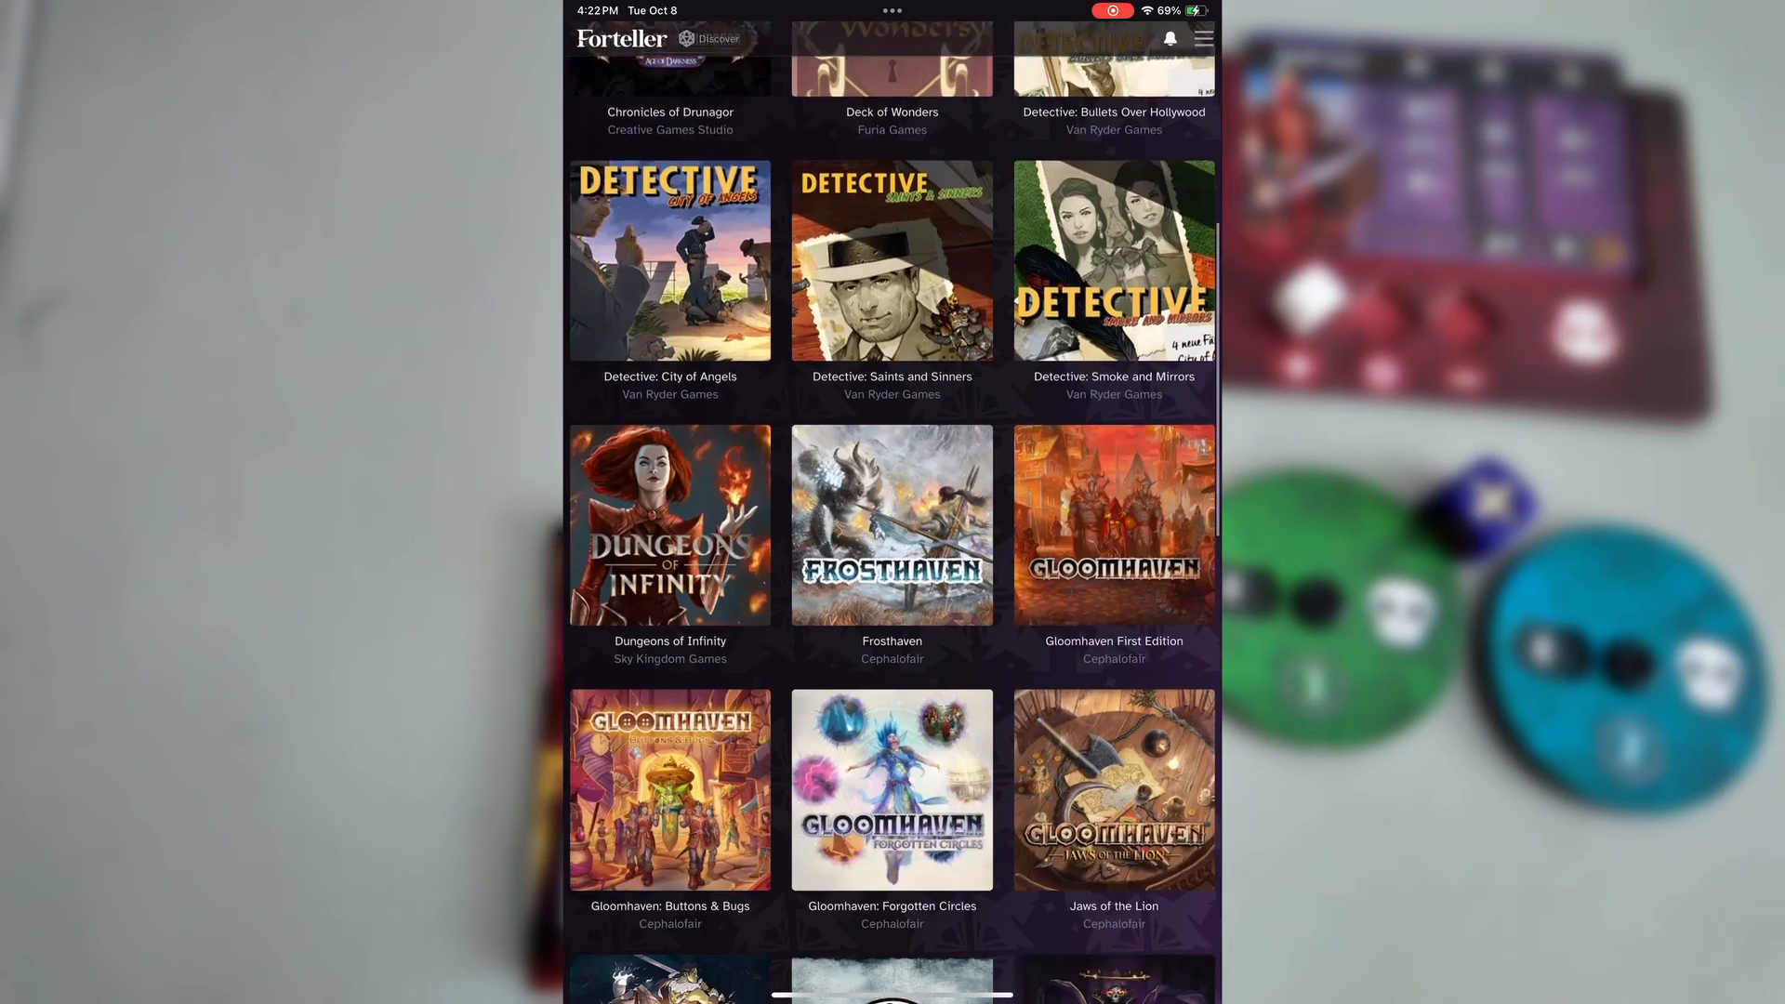
- Locate Gloomhaven: Buttons & Bugs in the library and open its game page
scroll(down, 3)
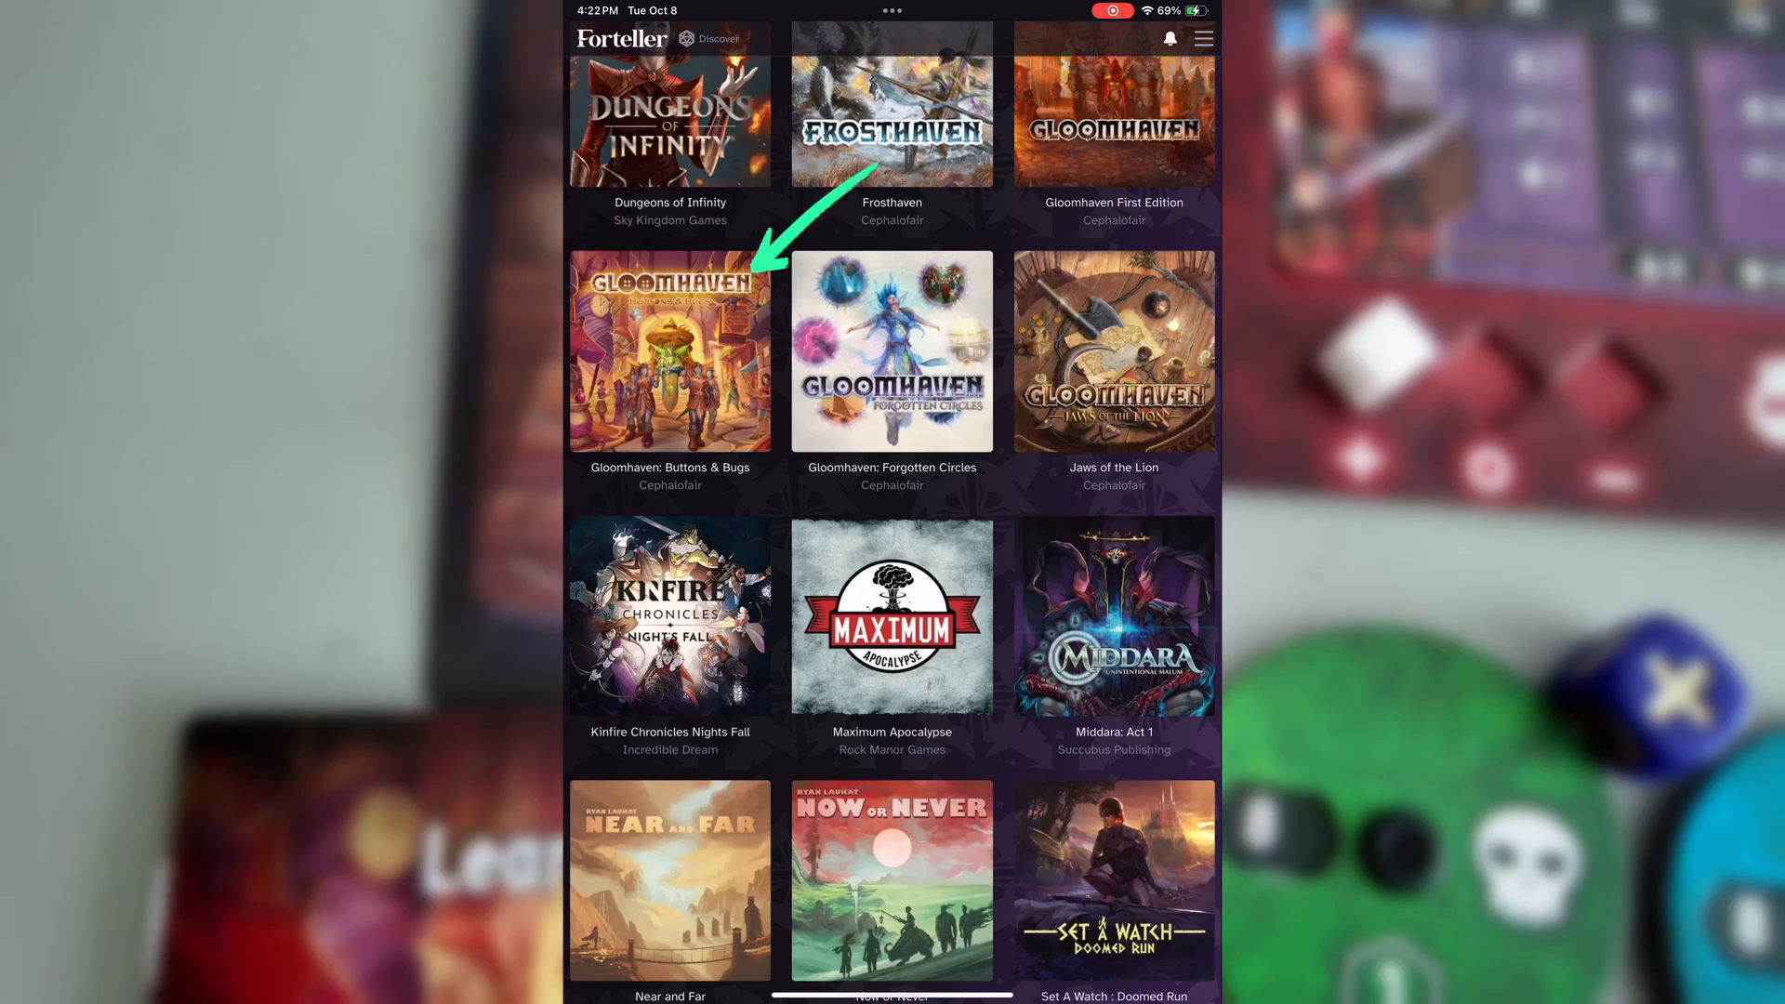
click(670, 349)
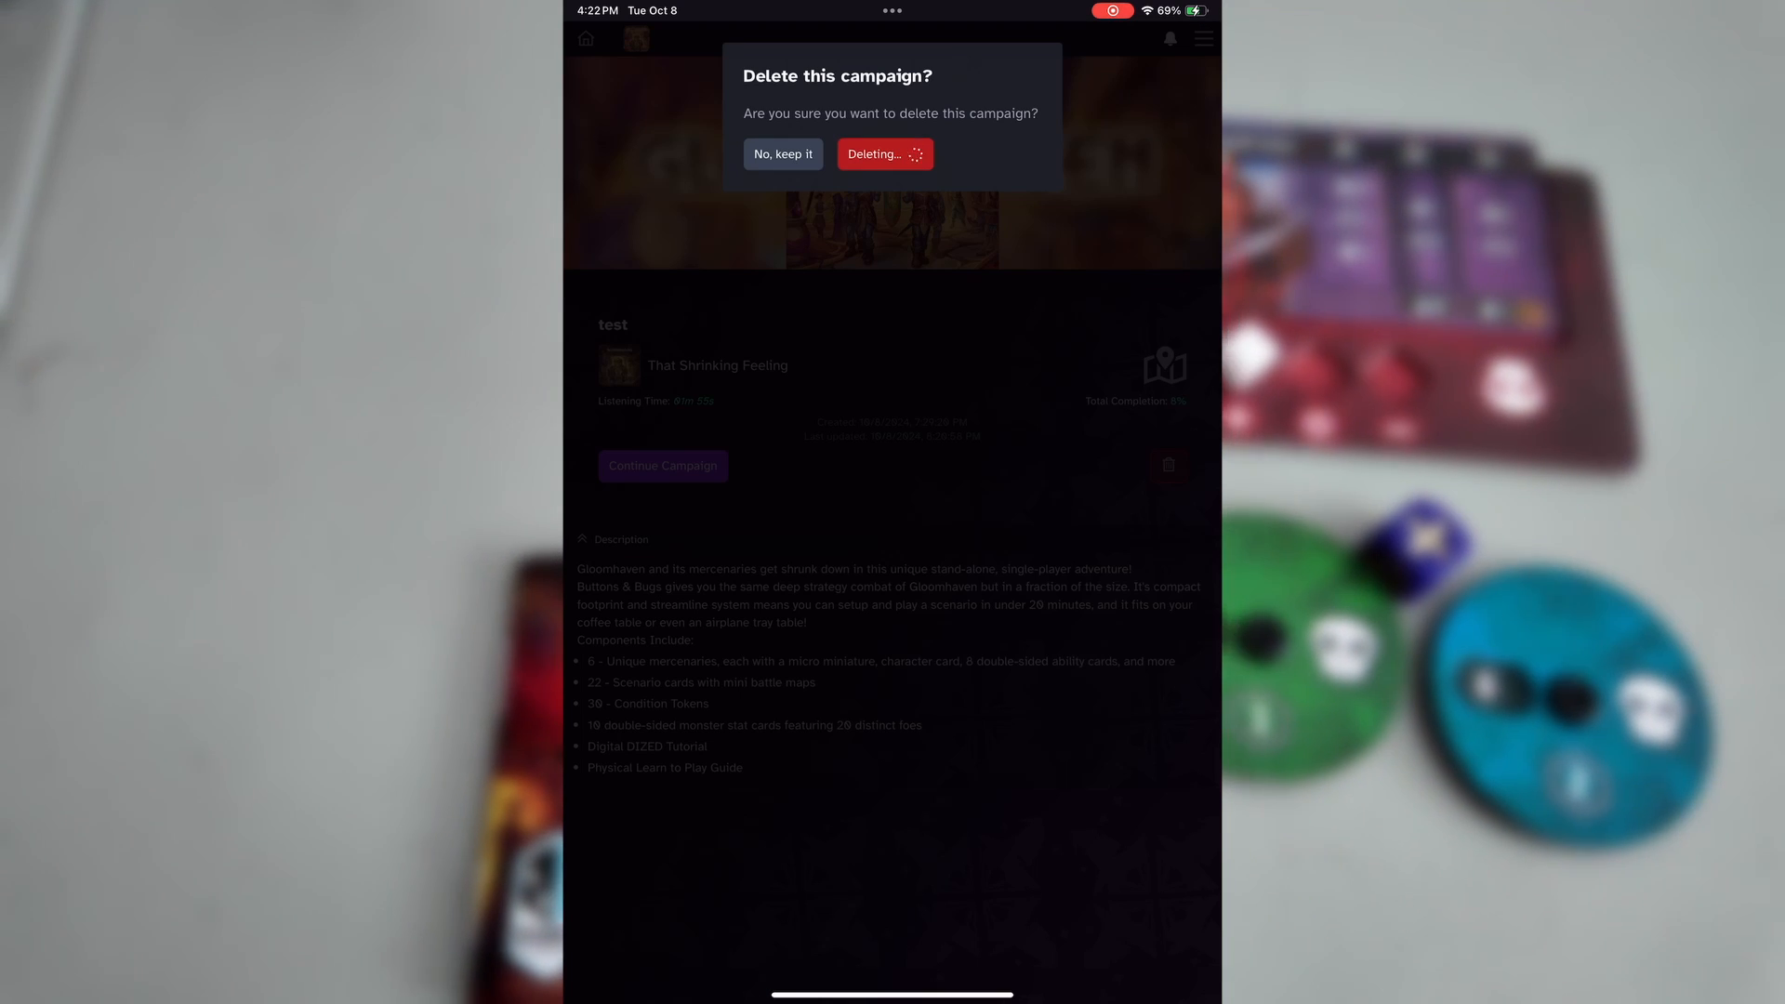
- Confirm deleting the old campaign and name the new campaign 'test'
click(885, 155)
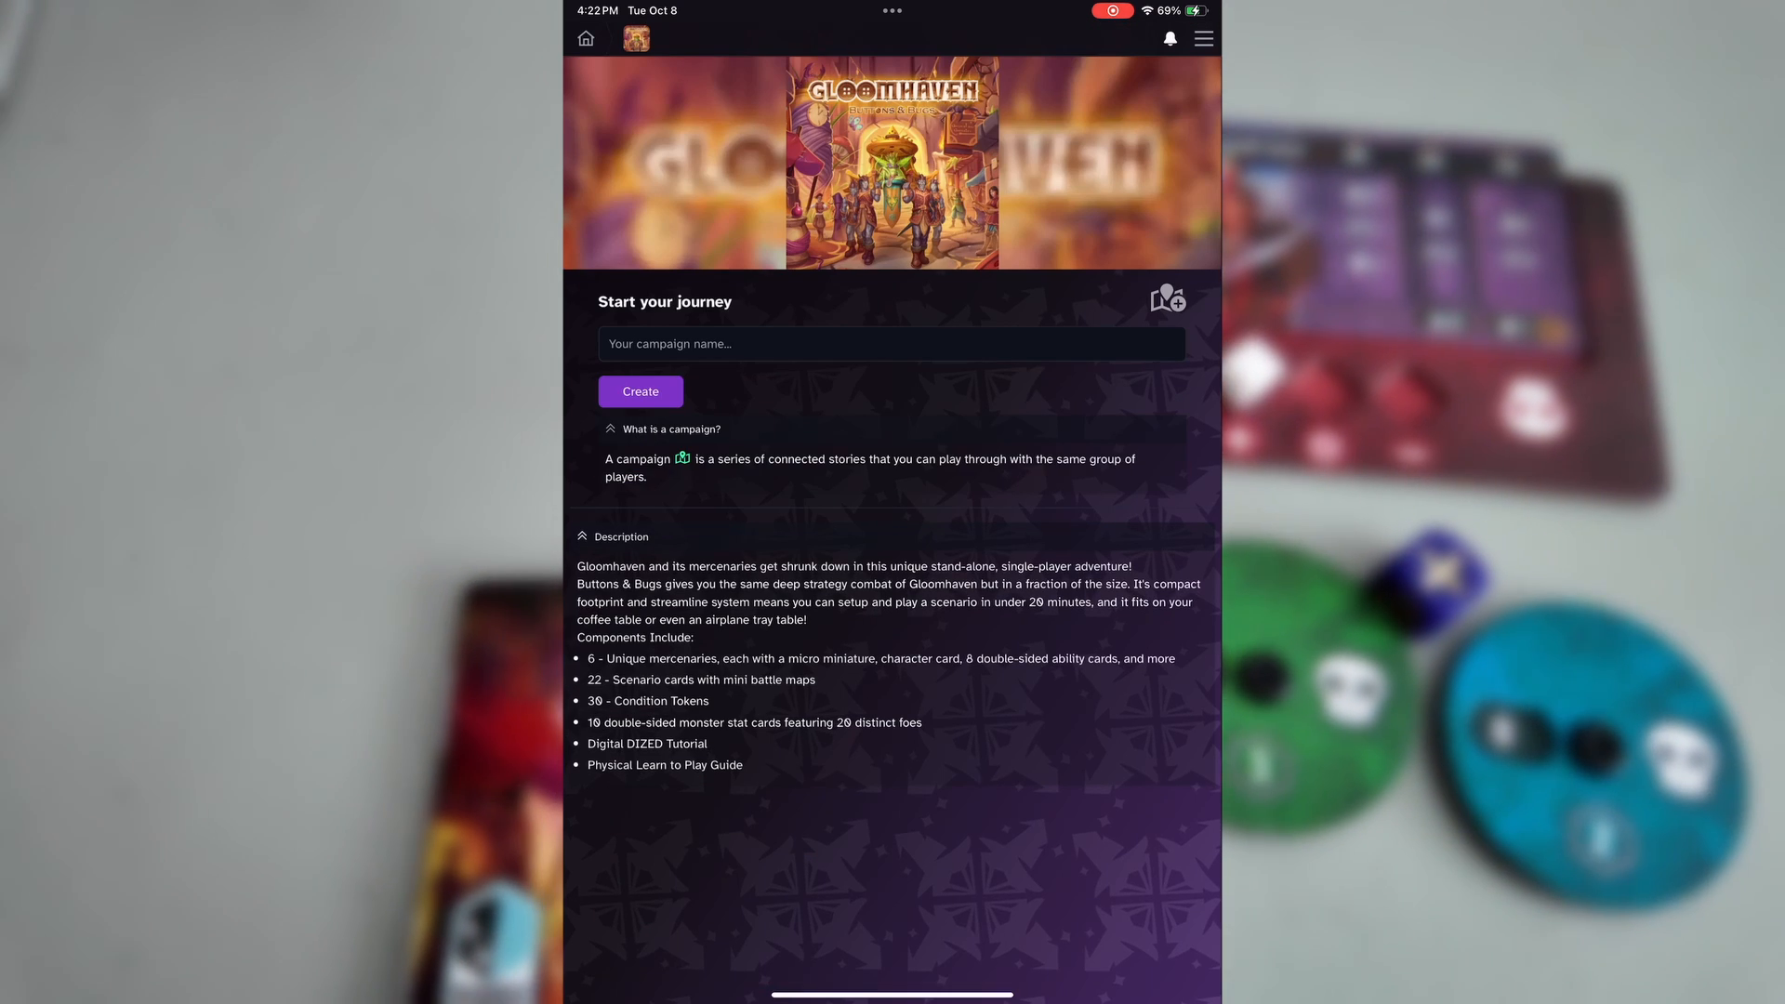
click(890, 342)
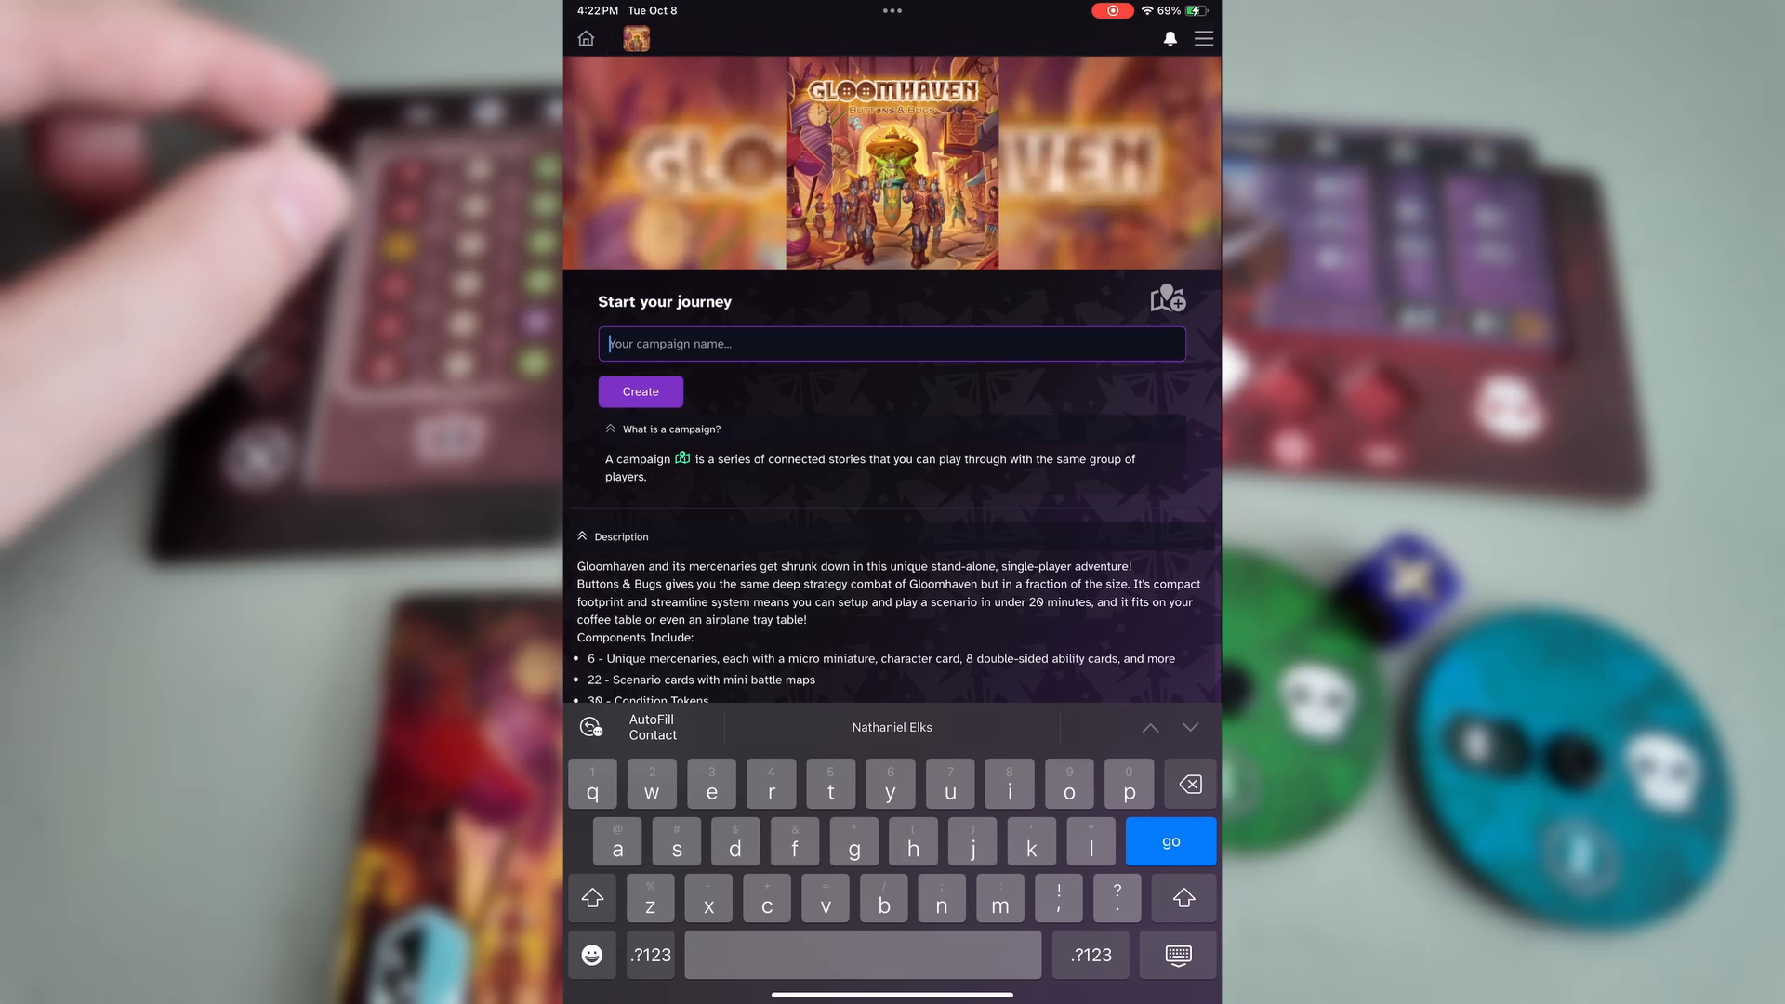
text(test)
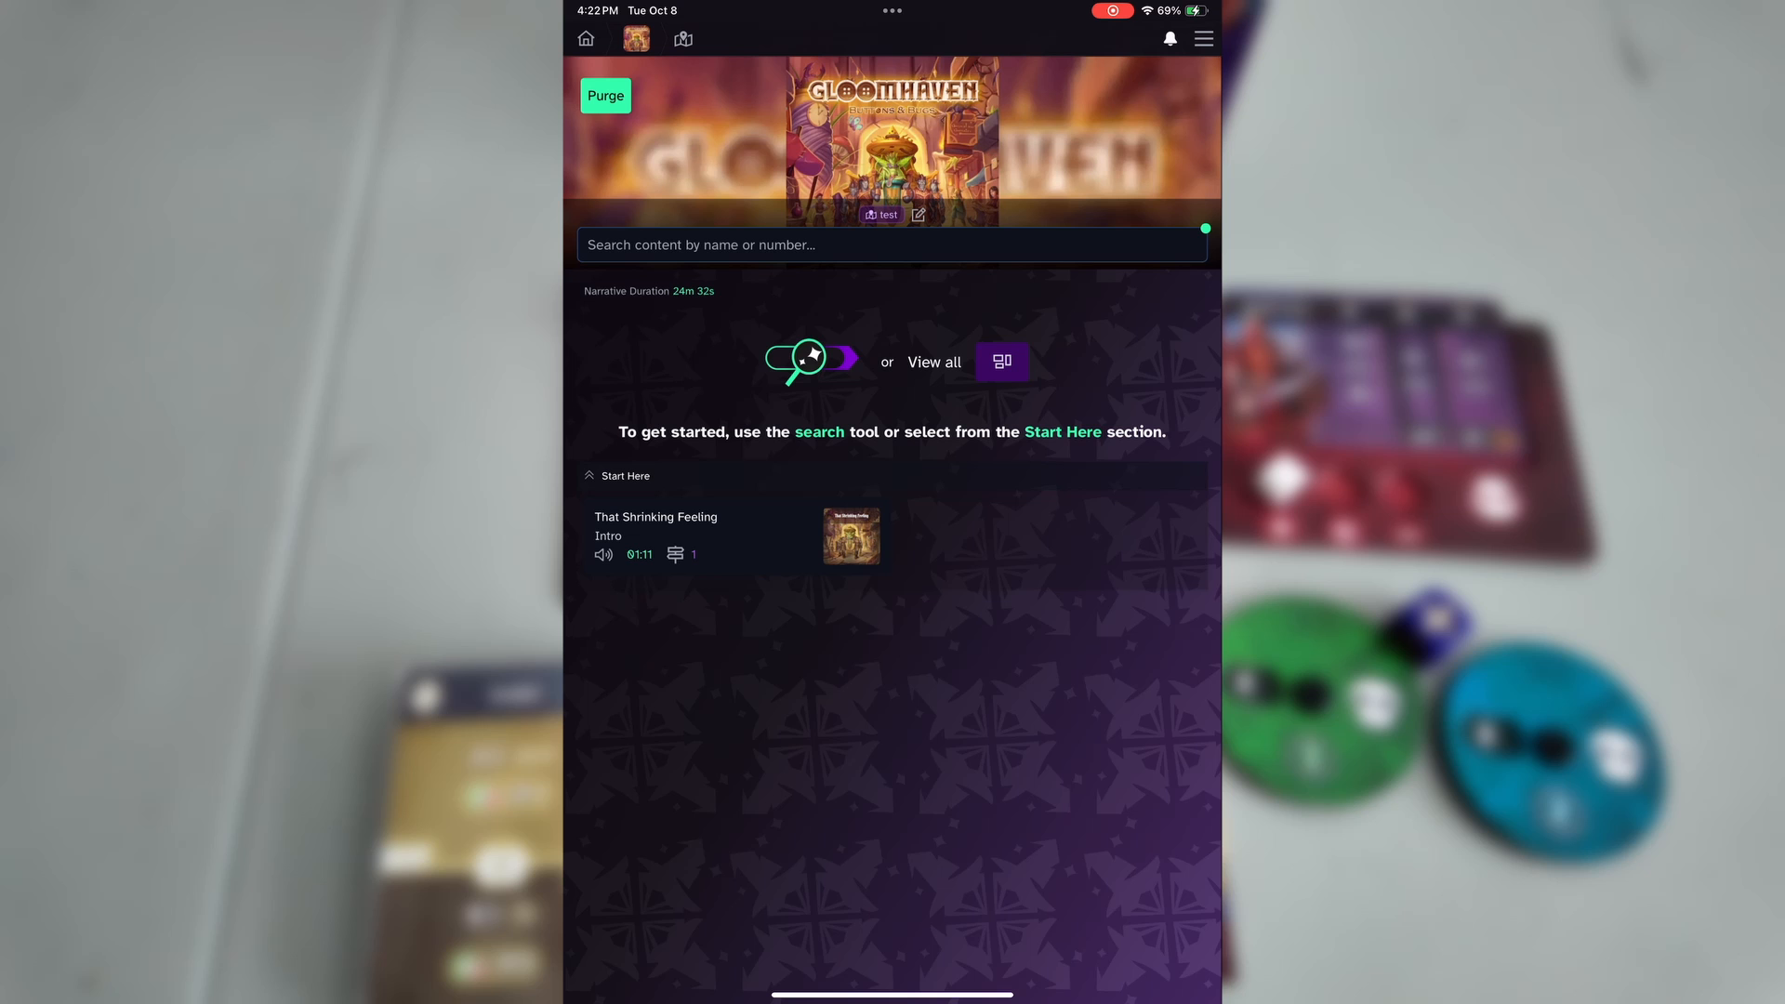
click(891, 245)
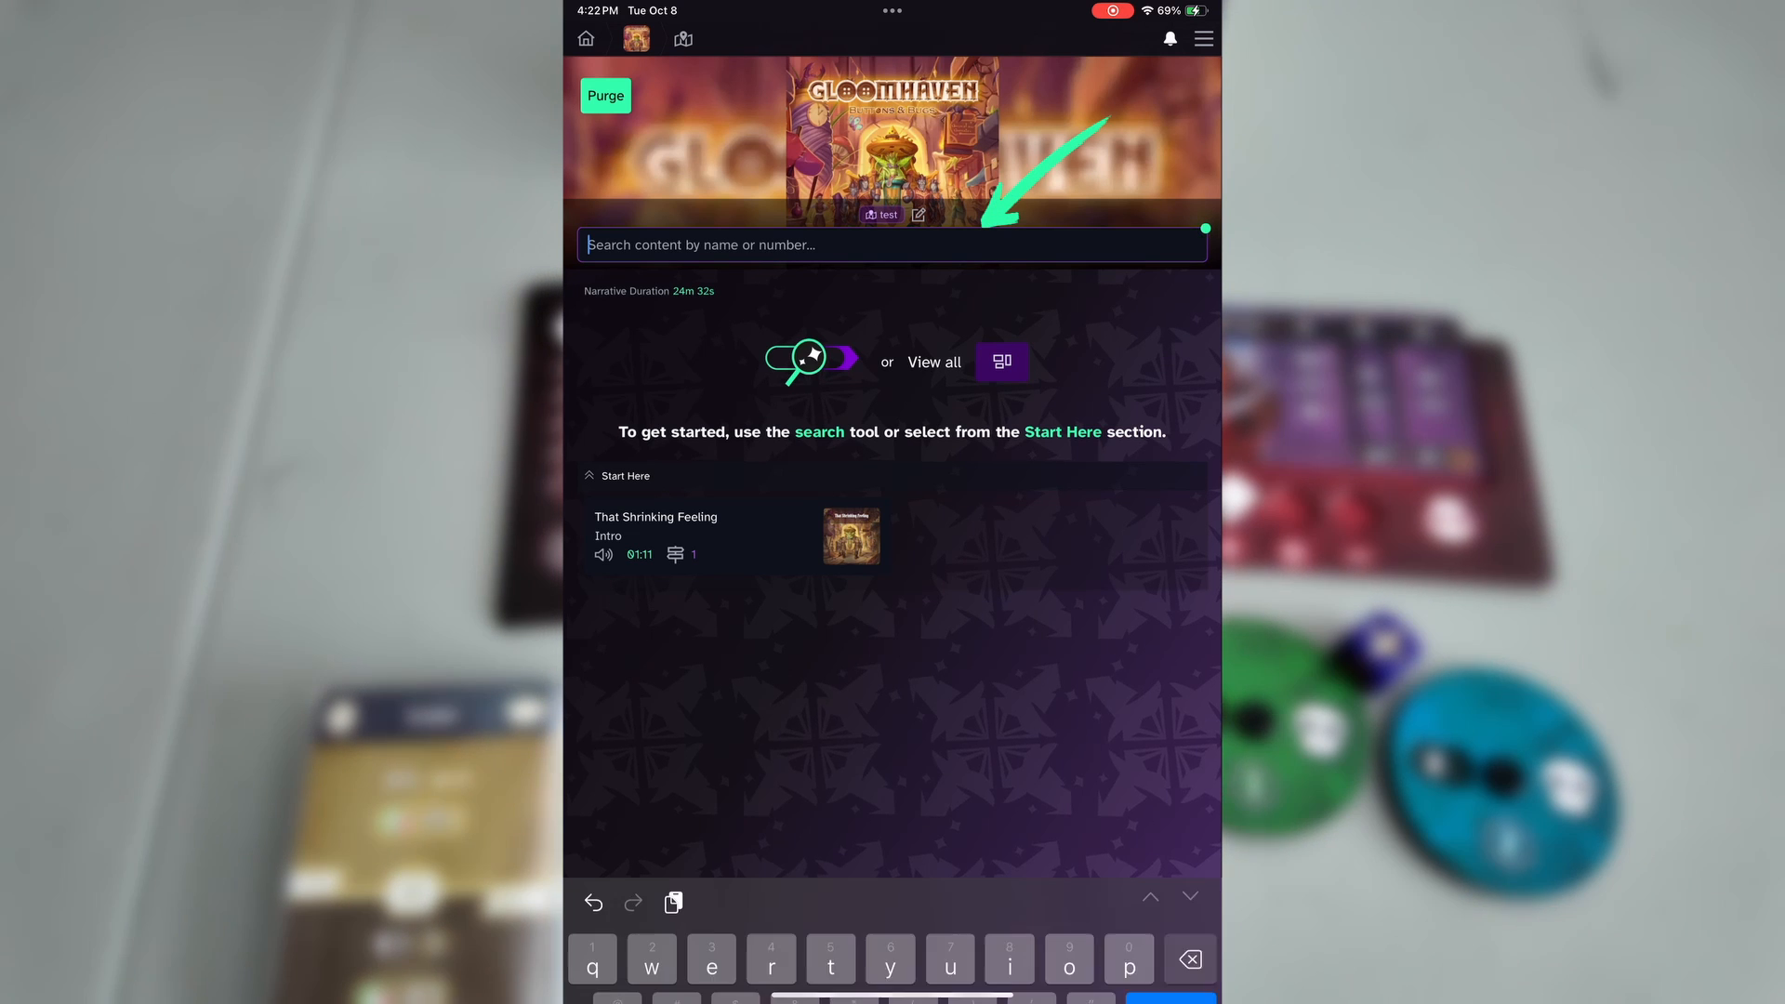
text(t)
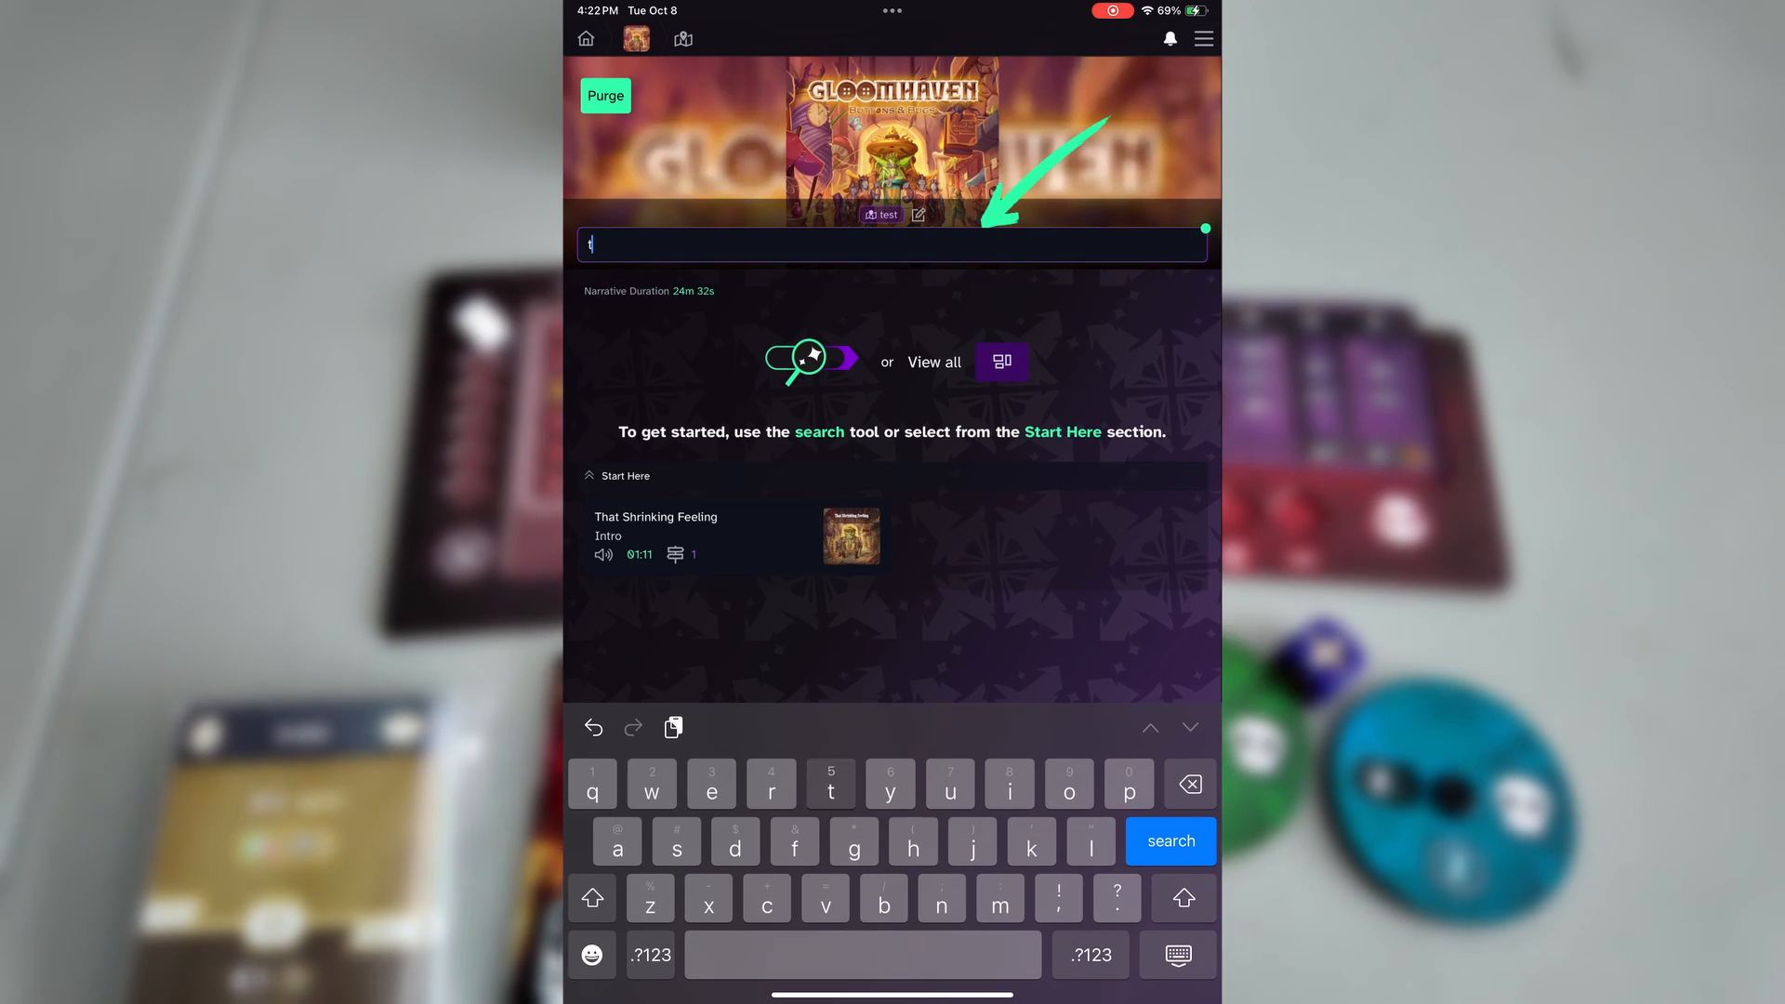
text(hat)
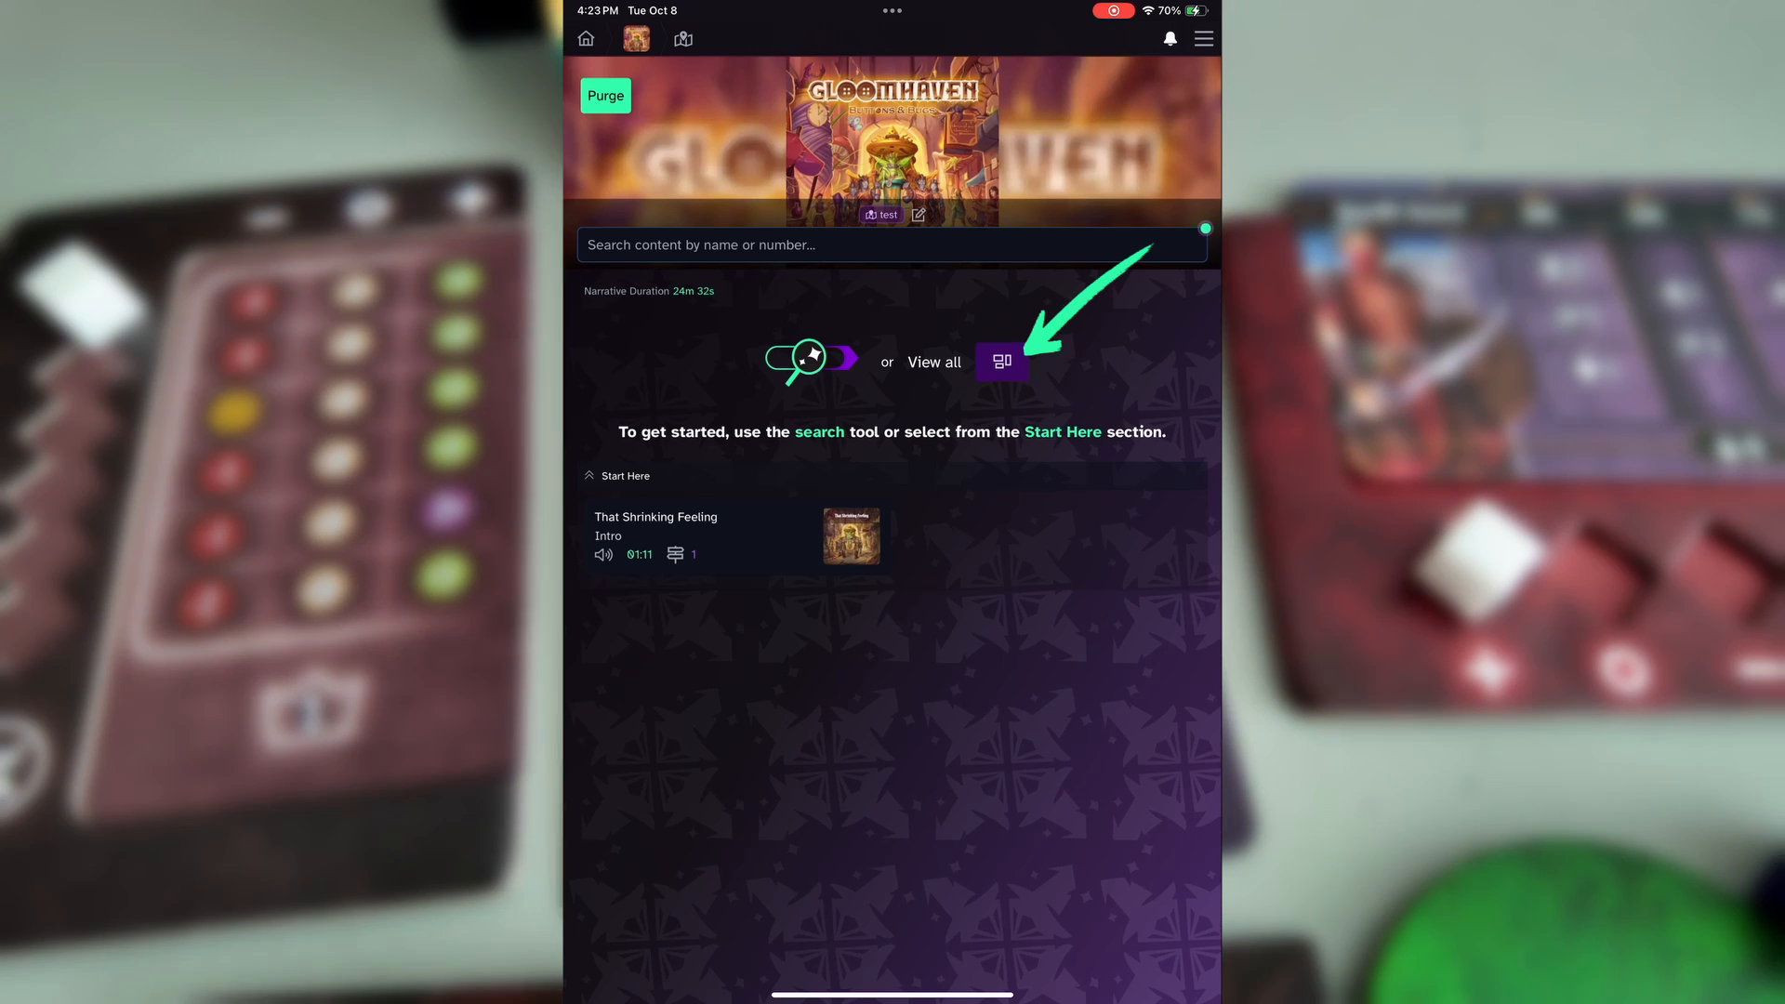
- Browse the full Scenario (49) component list and open That Shrinking Feeling
click(1002, 363)
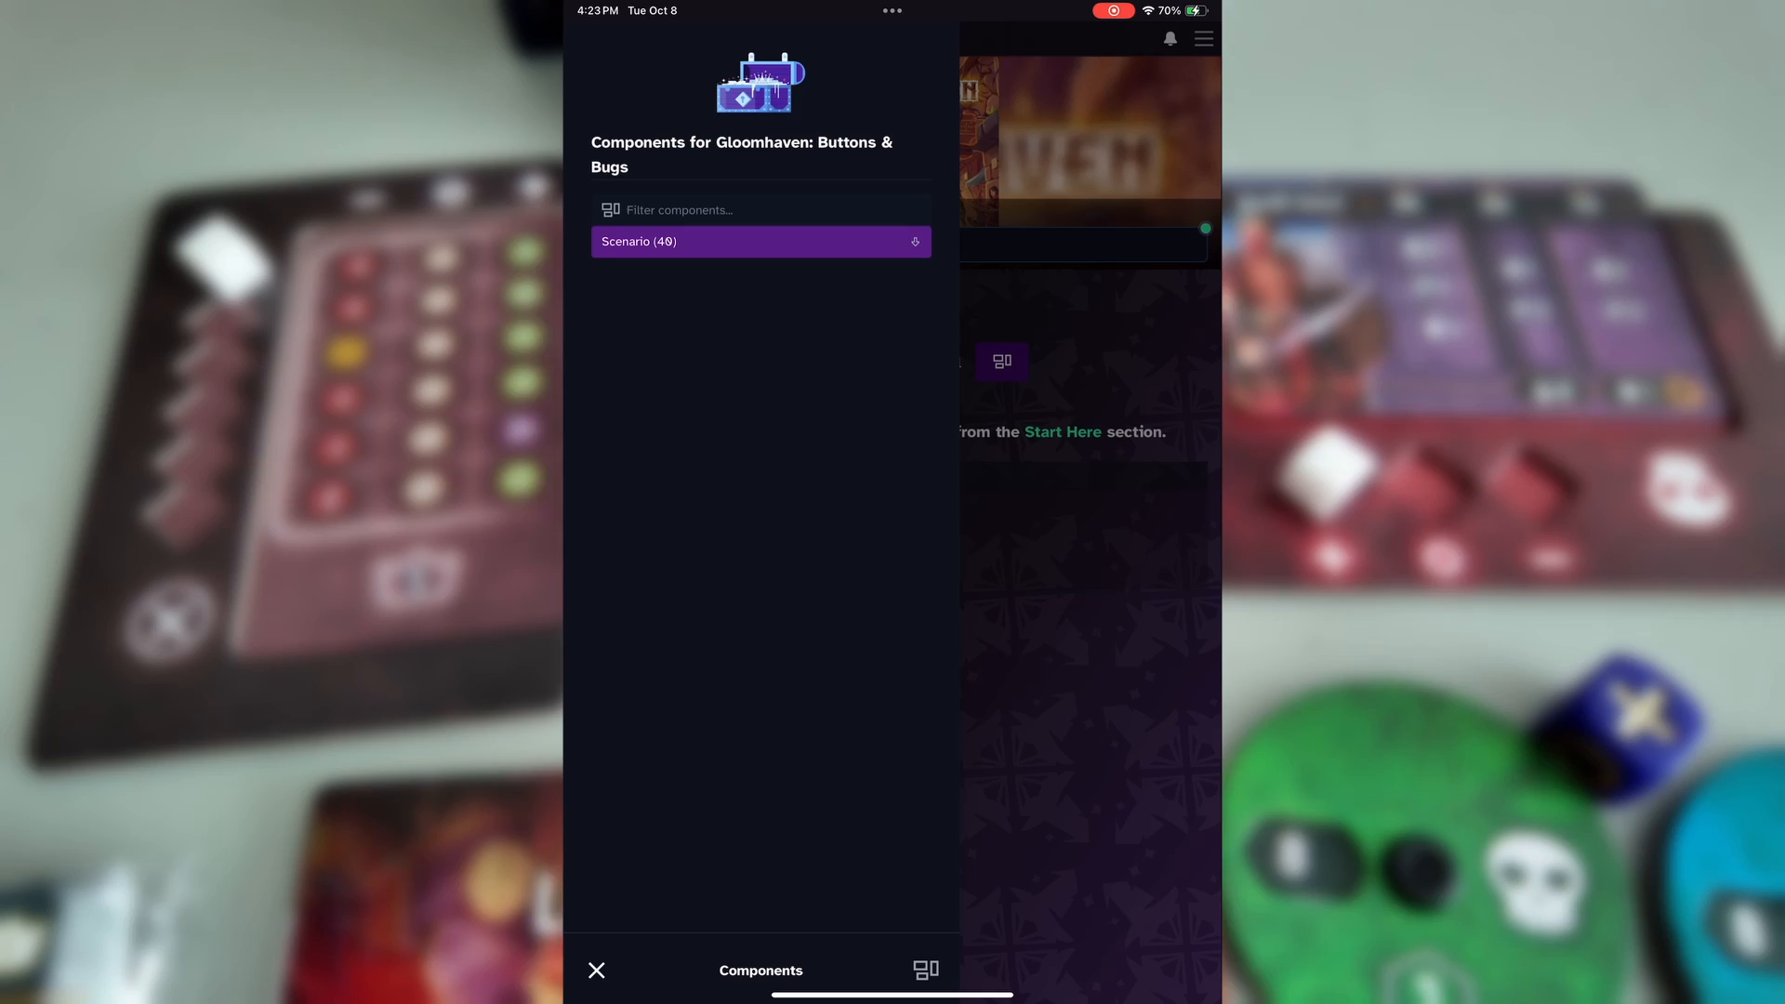
click(761, 242)
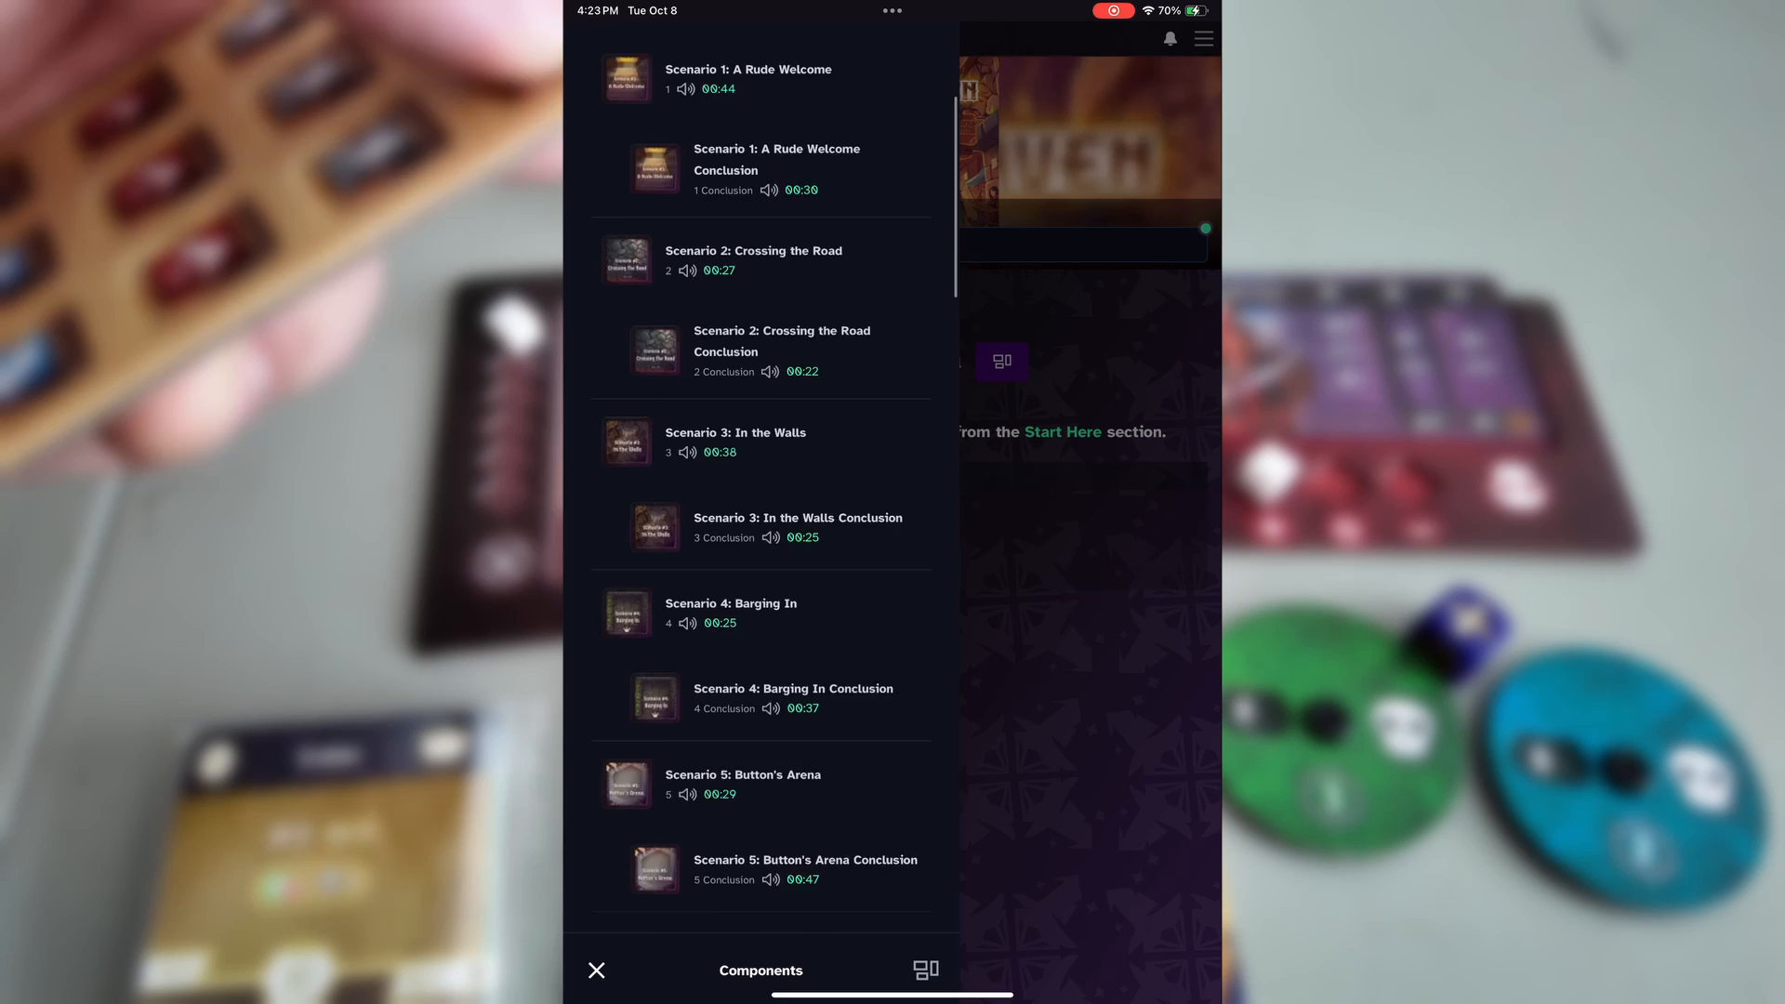
scroll(down, 3)
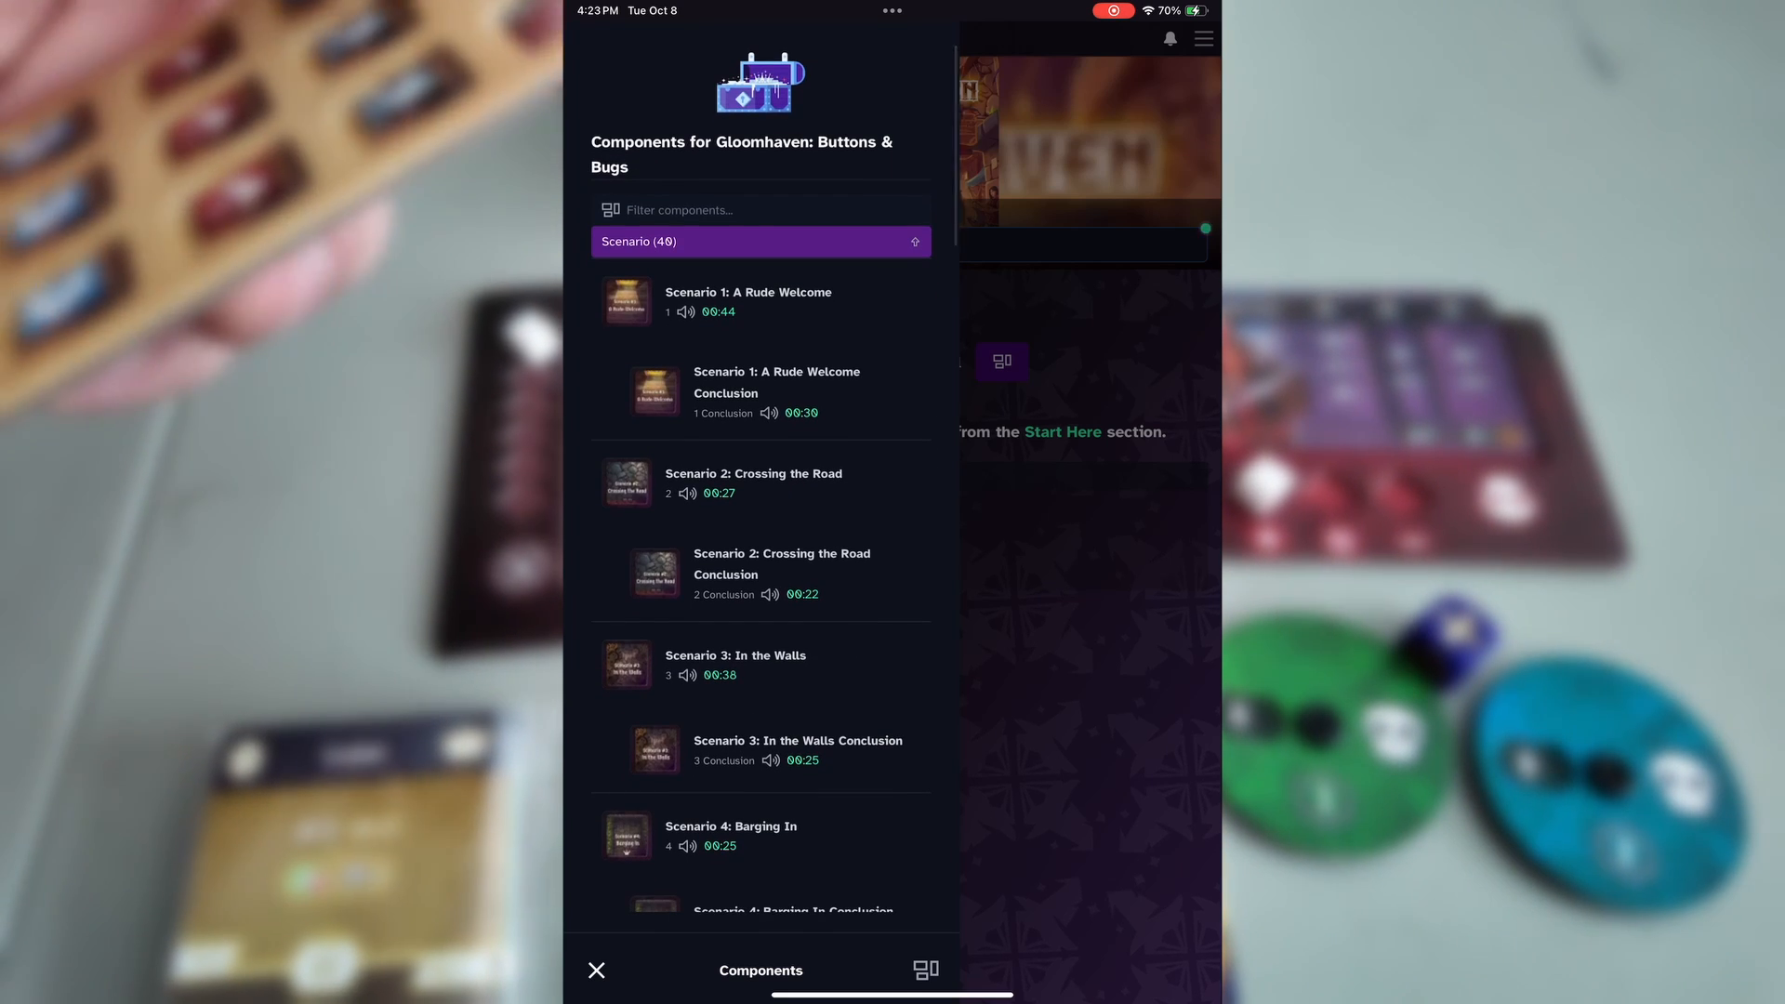
click(748, 302)
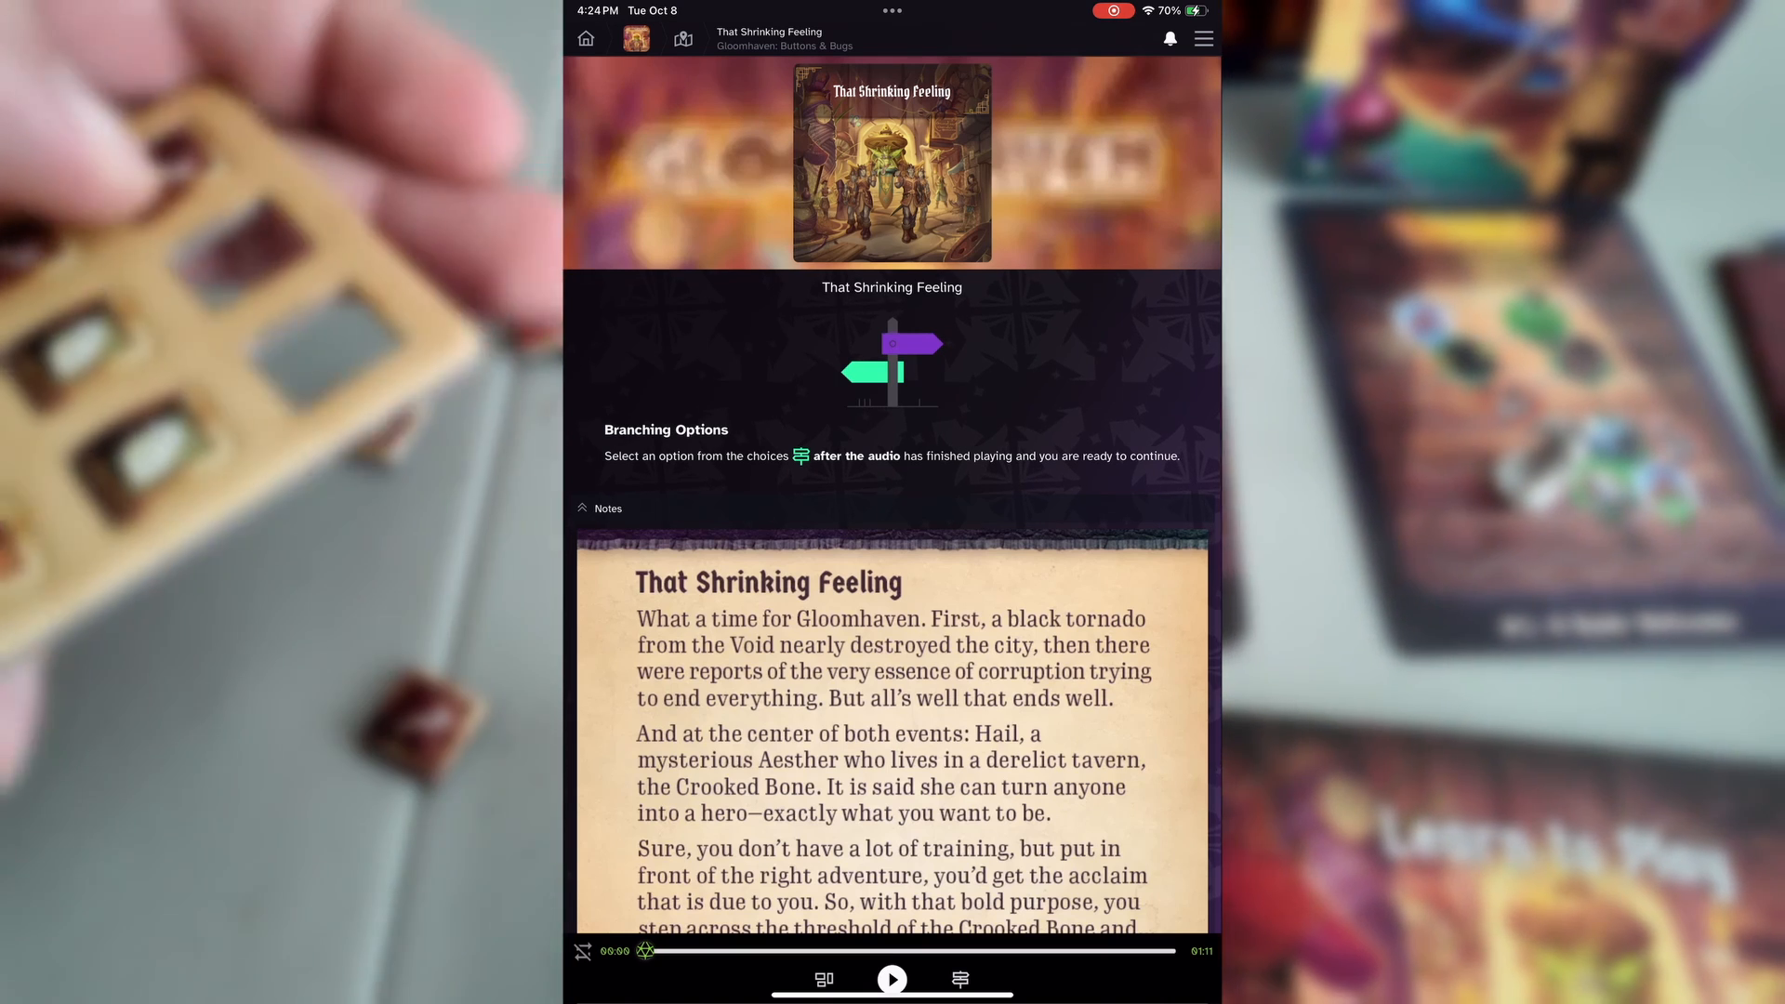
- Review the intro notes and bring up its Branching Options
scroll(down, 3)
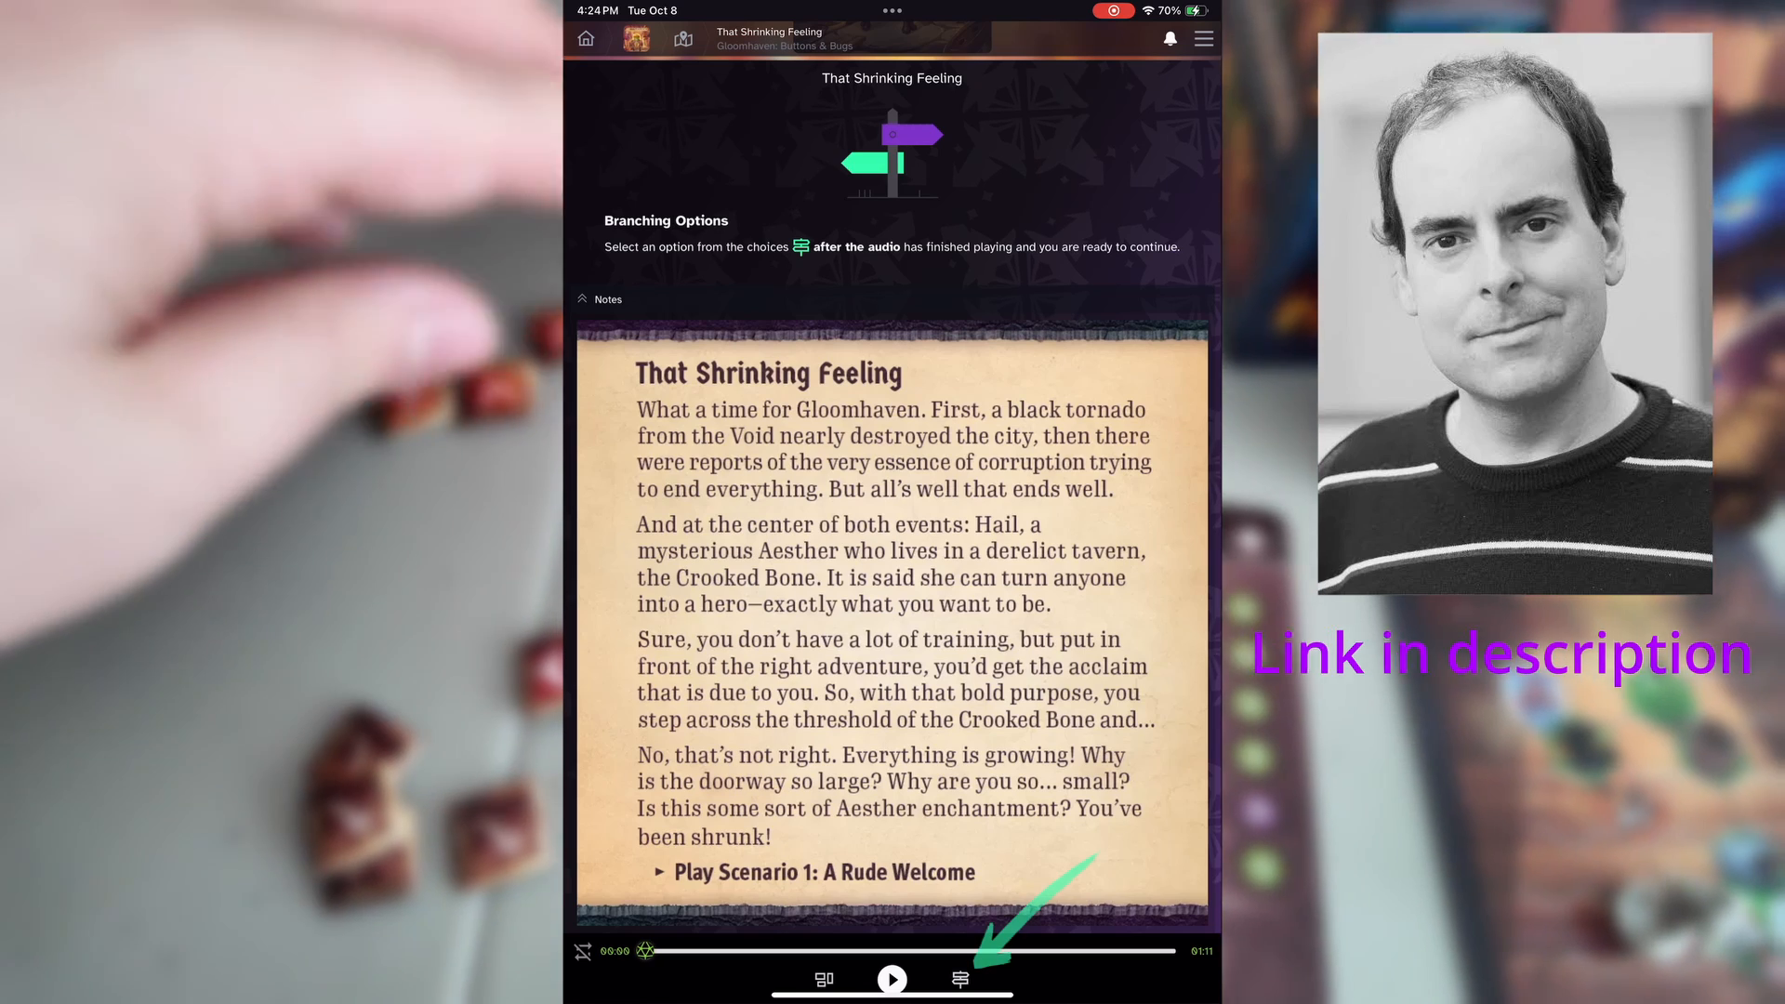
click(960, 980)
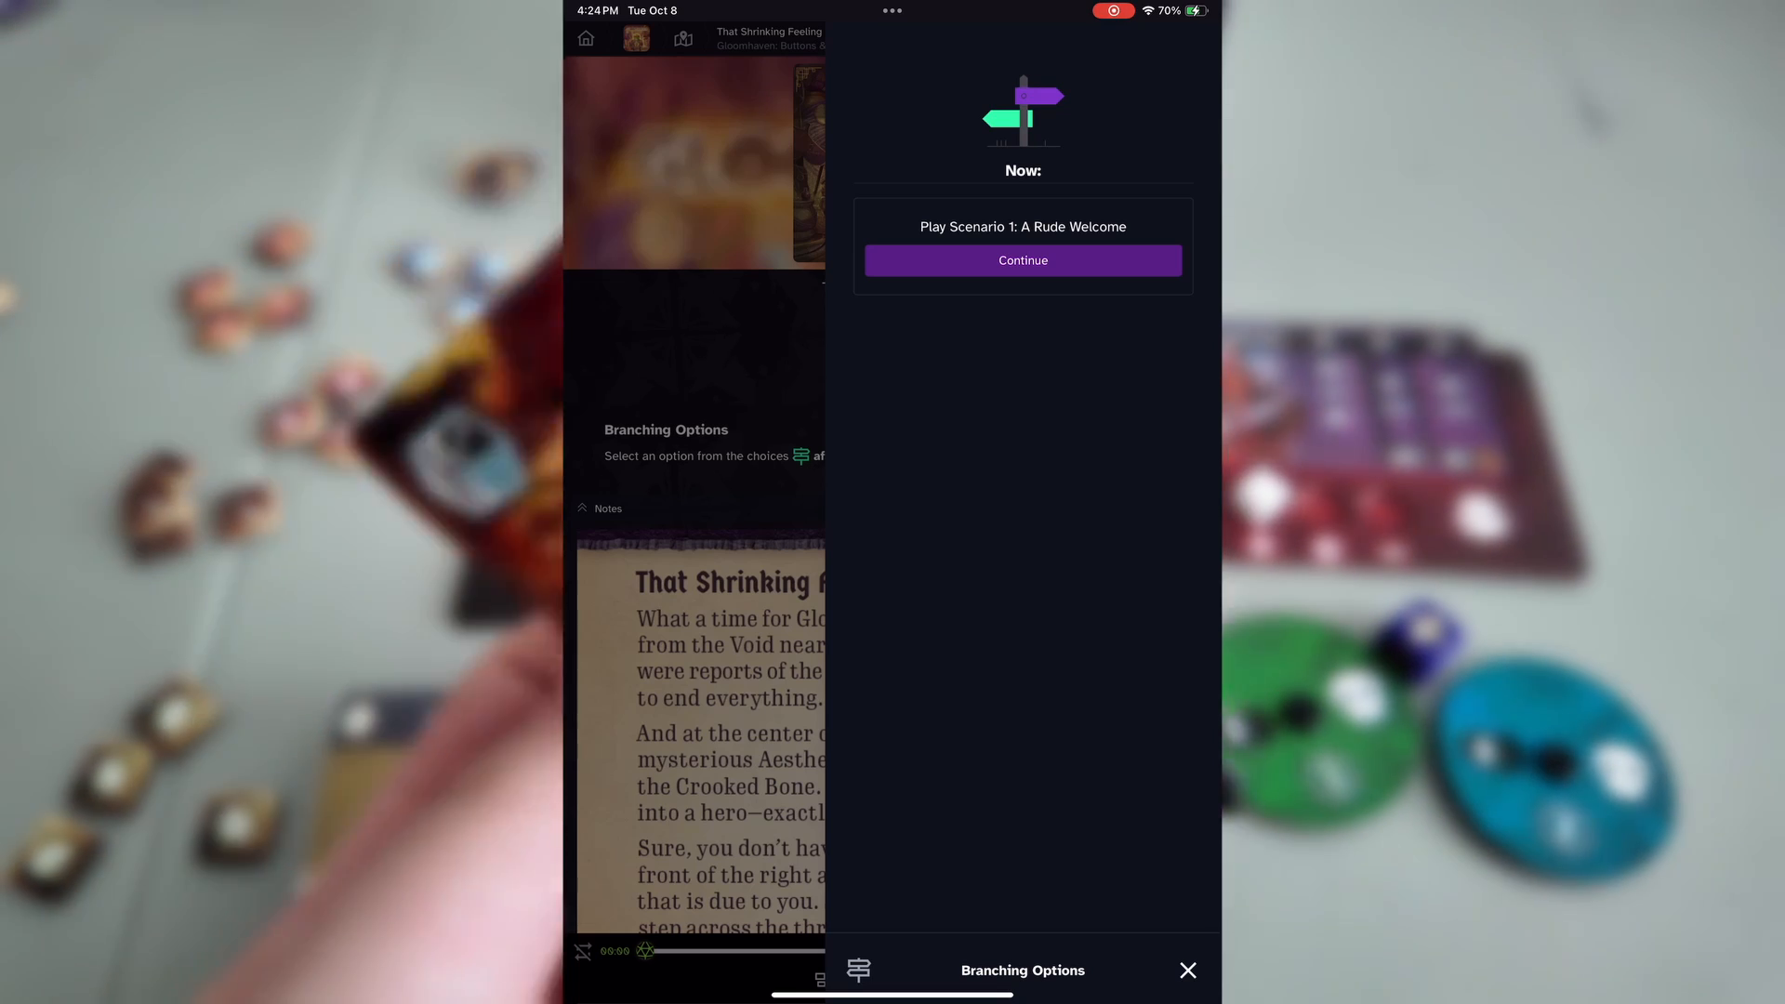
- Continue to Play Scenario 1: A Rude Welcome and scroll to its map
click(1021, 260)
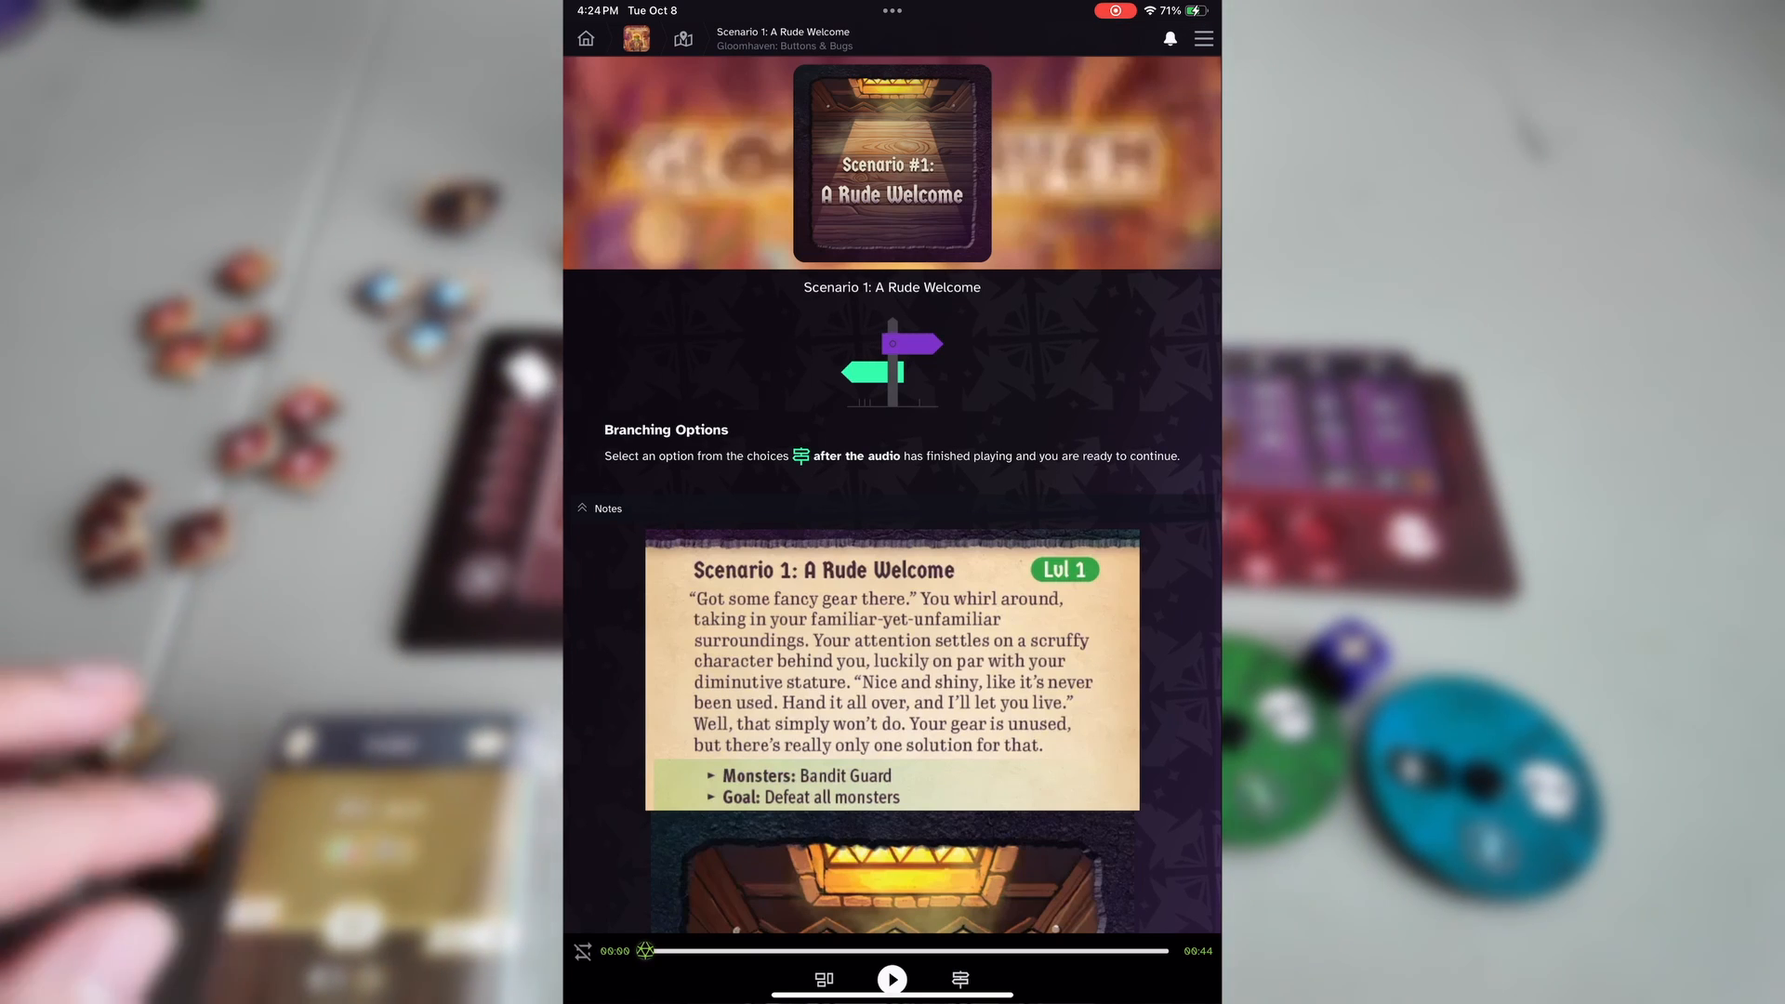
scroll(down, 3)
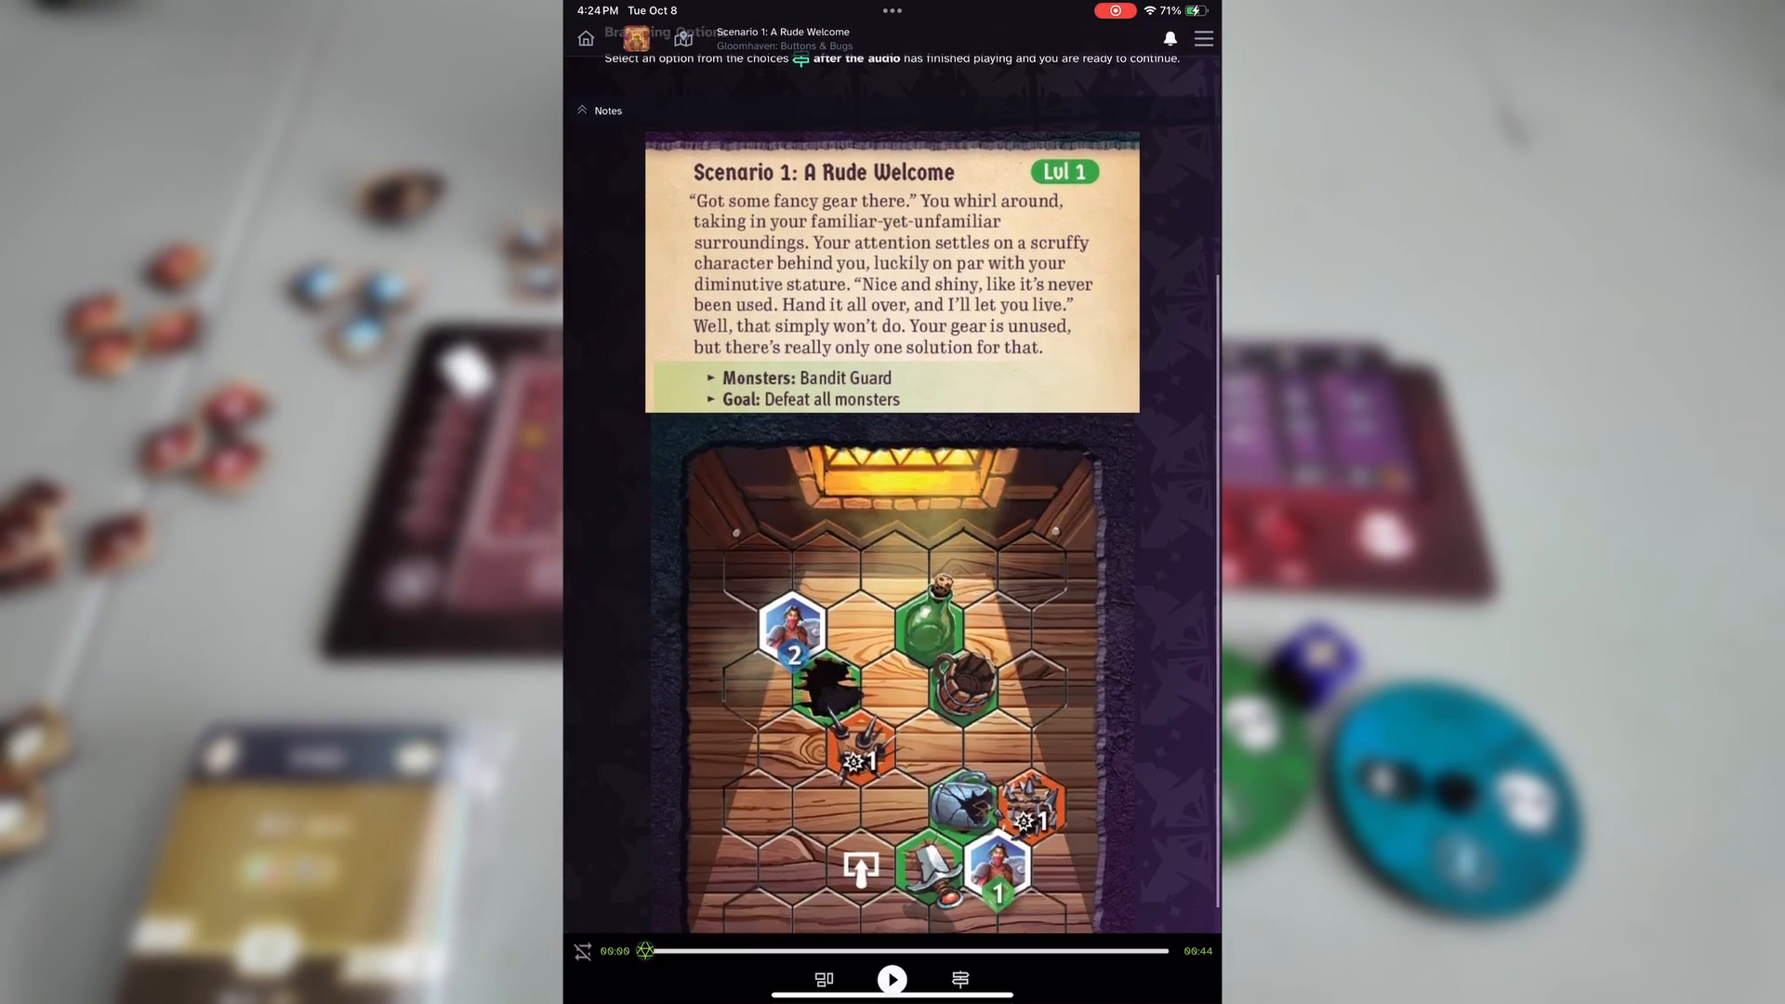